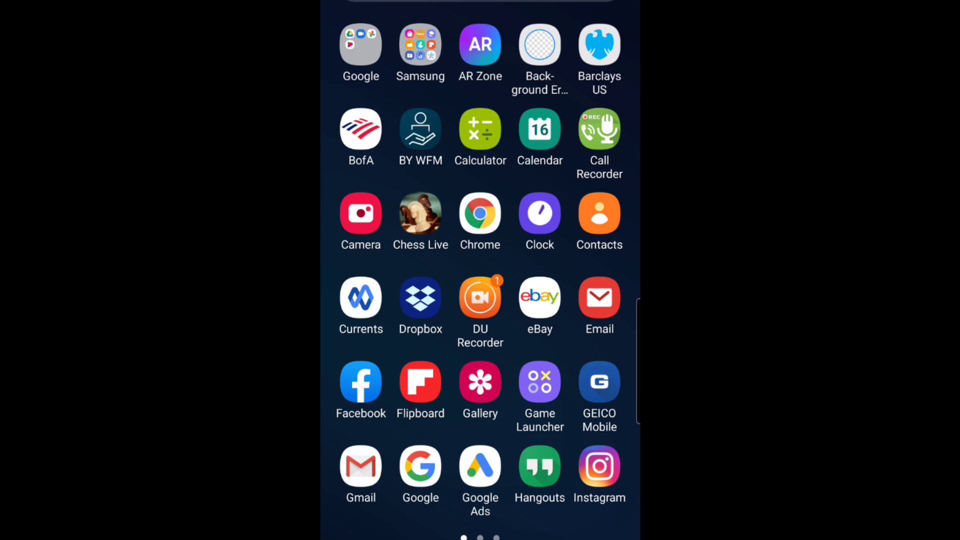
- Swipe the app drawer to the next page to reach the Mobizen Live icon
{"action": "scroll", "scroll_direction": "left", "scroll_amount": 3}
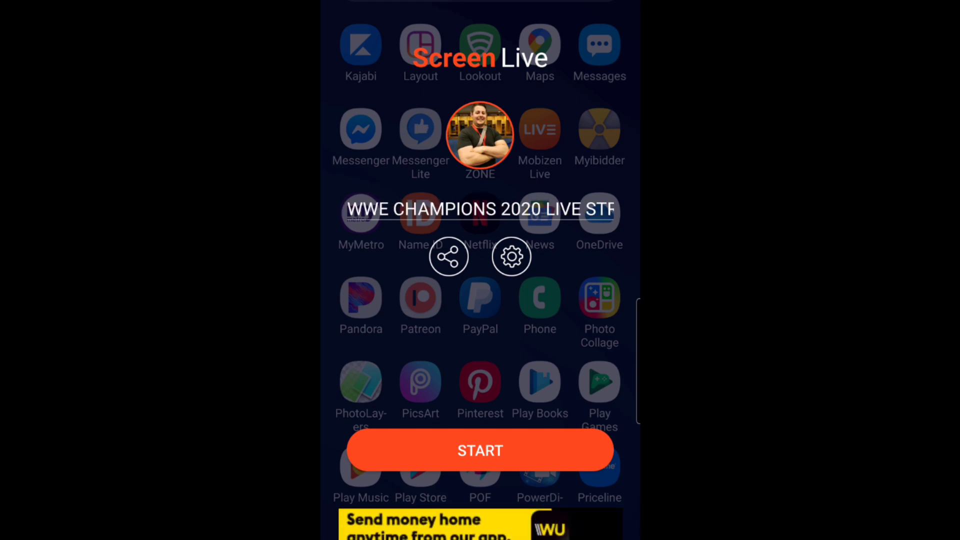
- In the streaming settings, switch the Microphone off, keeping 720p, low latency and public privacy
{"action": "left_click", "coordinate": [511, 256]}
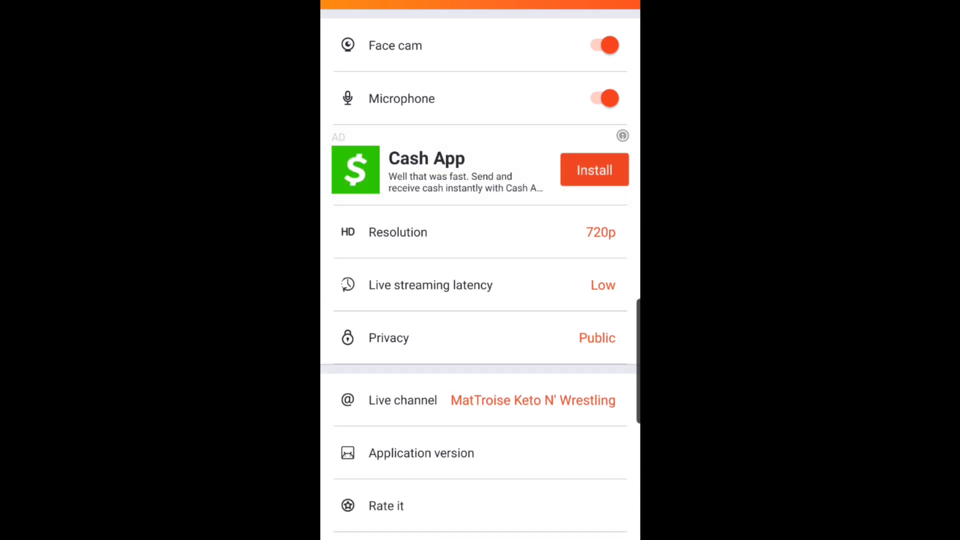
{"action": "left_click", "coordinate": [602, 98]}
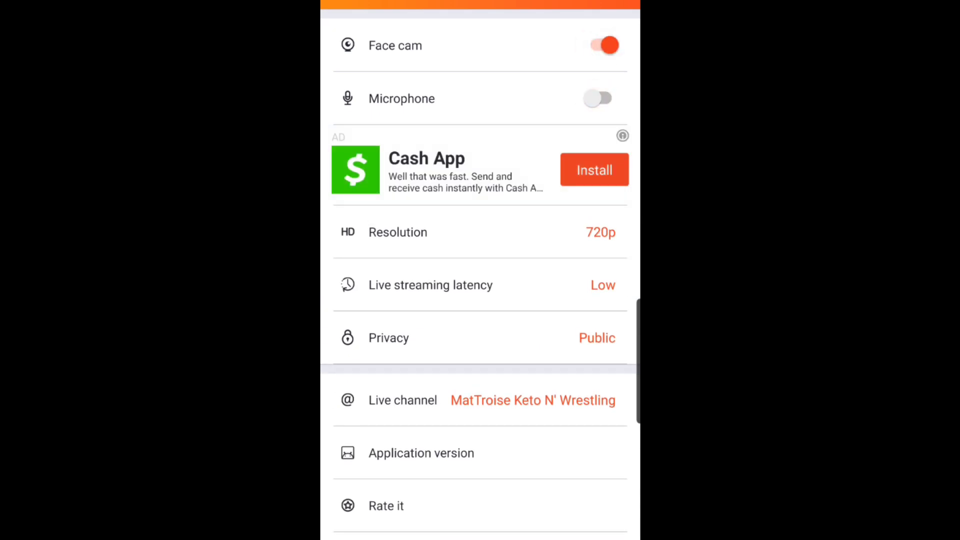
{"action": "scroll", "scroll_direction": "down", "scroll_amount": 3}
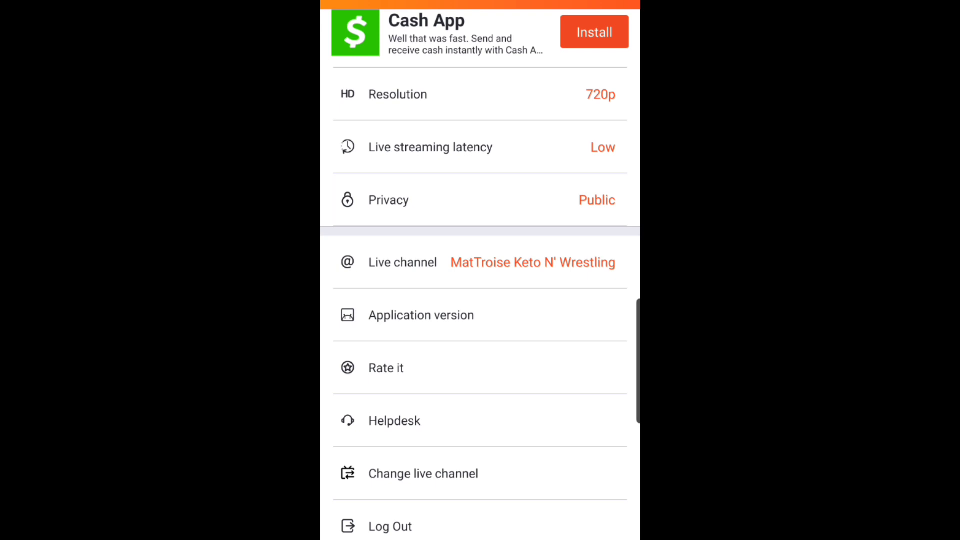
- Log out of the live channel, restart Google sign-in as already authenticated, and copy the authentication code
{"action": "left_click", "coordinate": [386, 538]}
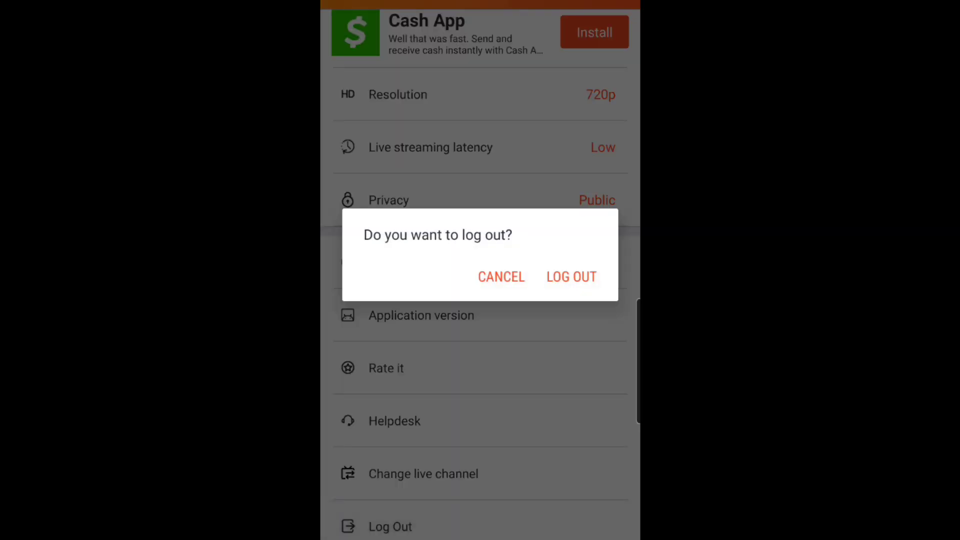
{"action": "left_click", "coordinate": [571, 276]}
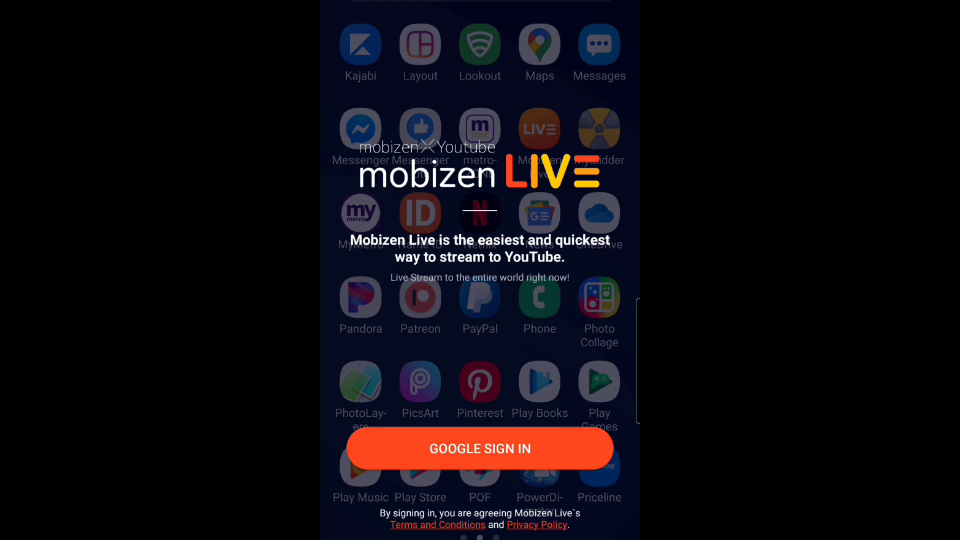
{"action": "left_click", "coordinate": [480, 448]}
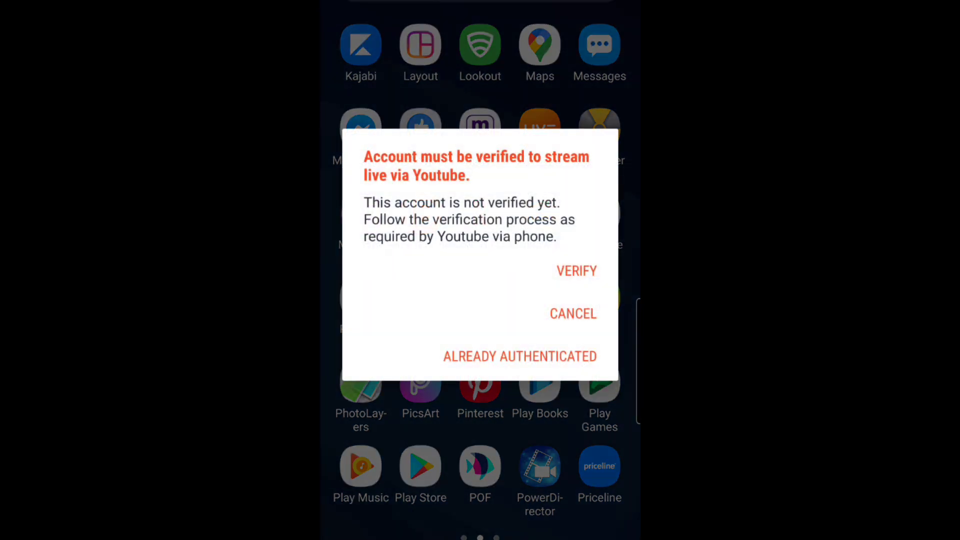
{"action": "left_click", "coordinate": [576, 271]}
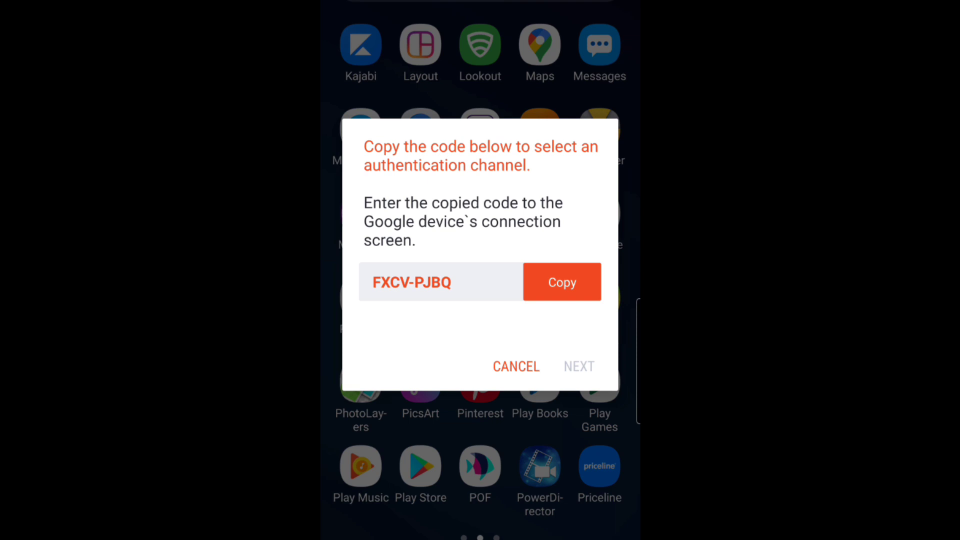
{"action": "left_click", "coordinate": [562, 282]}
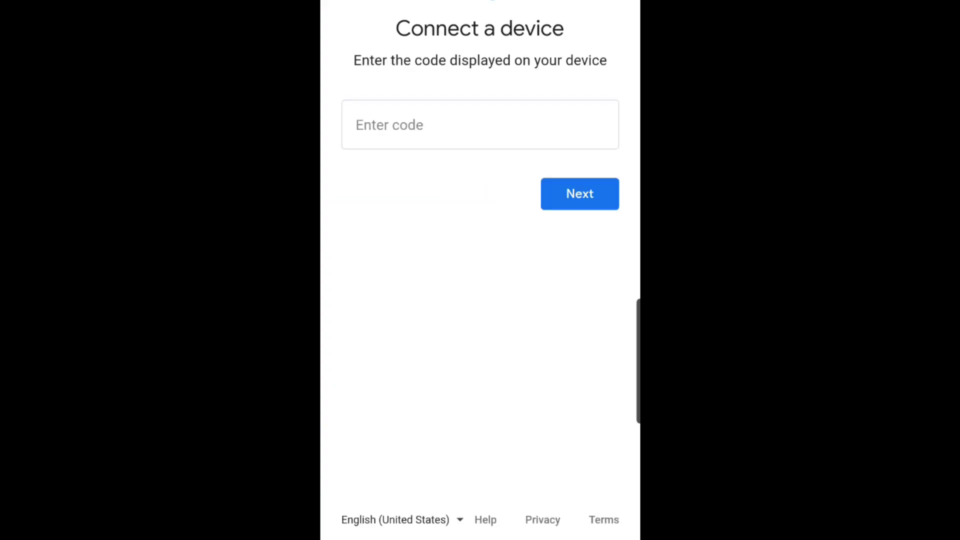
- Paste the device code, submit it, sign in with the Google account and allow MobizenLive YouTube access
{"action": "left_click", "coordinate": [479, 125]}
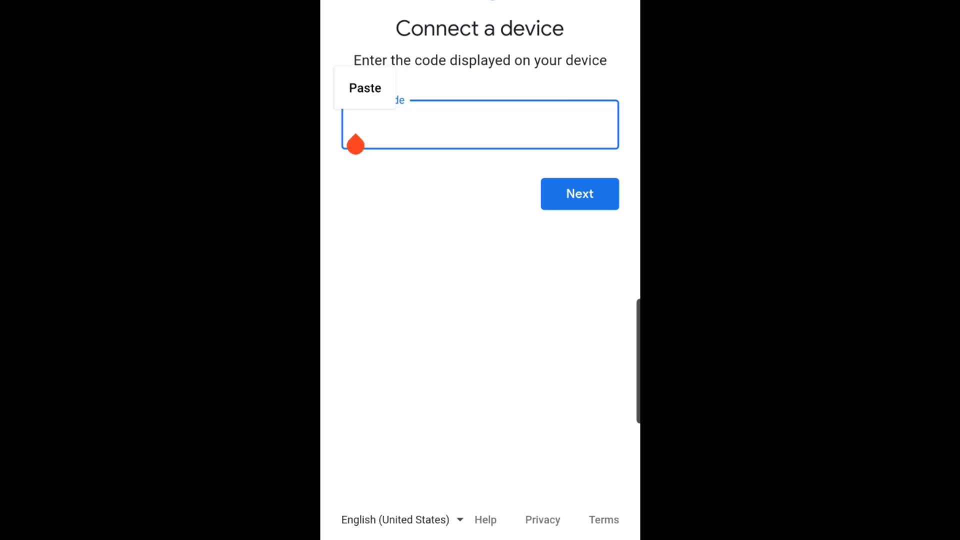
{"action": "left_click", "coordinate": [365, 88]}
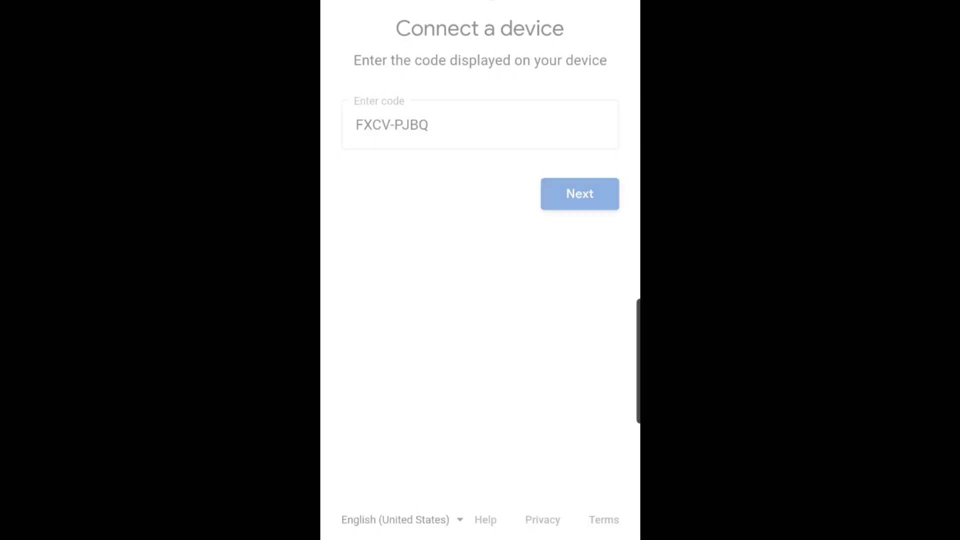
{"action": "left_click", "coordinate": [580, 194]}
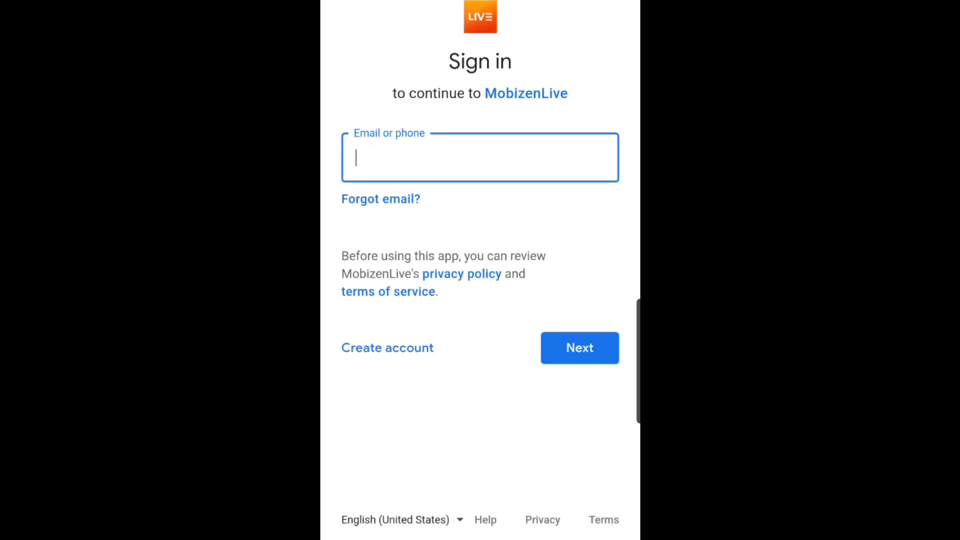
{"action": "left_click", "coordinate": [580, 348]}
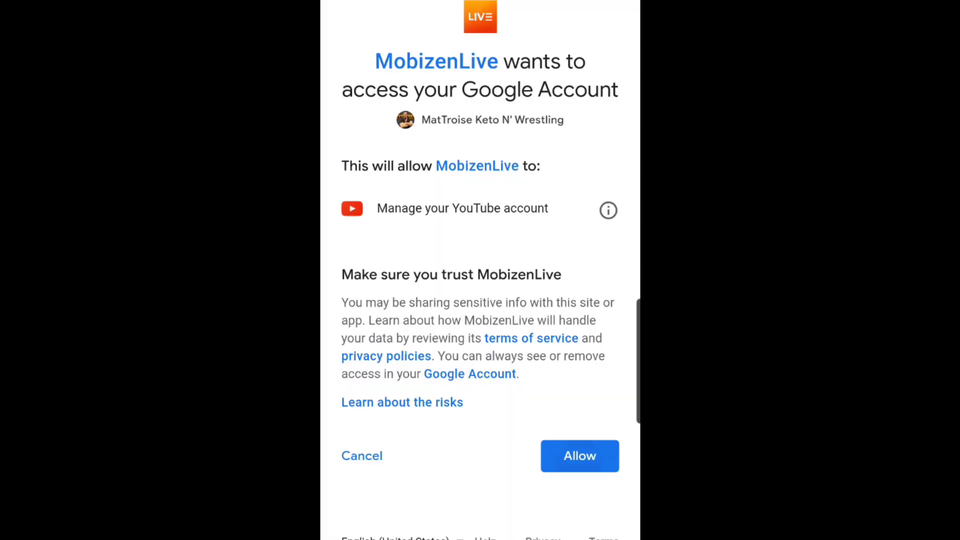
{"action": "left_click", "coordinate": [580, 456]}
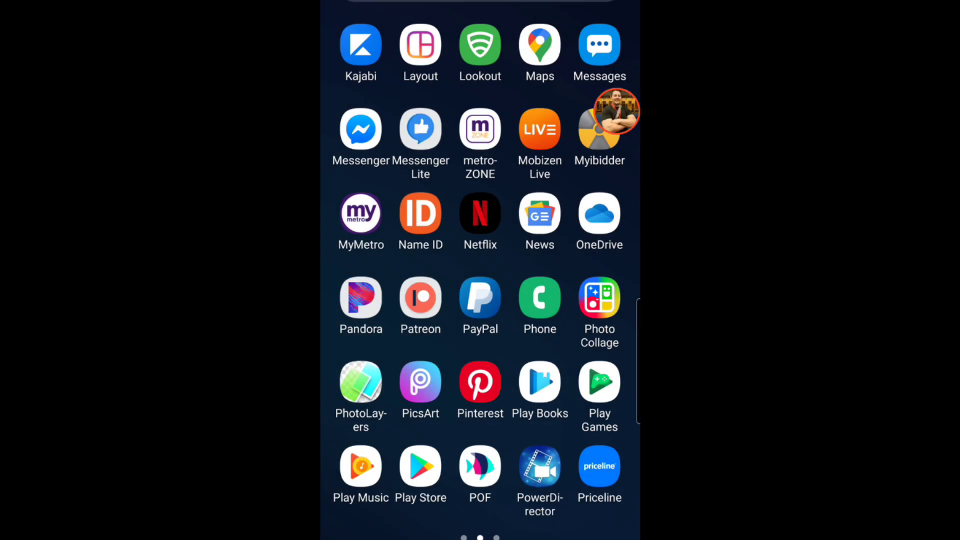
- Retype the stream title as 'WWE CHAMPIONS 2020 MOBILE APP LIVE STREAM' and confirm it
{"action": "left_click", "coordinate": [610, 112]}
{"action": "type", "text": "WEE"}
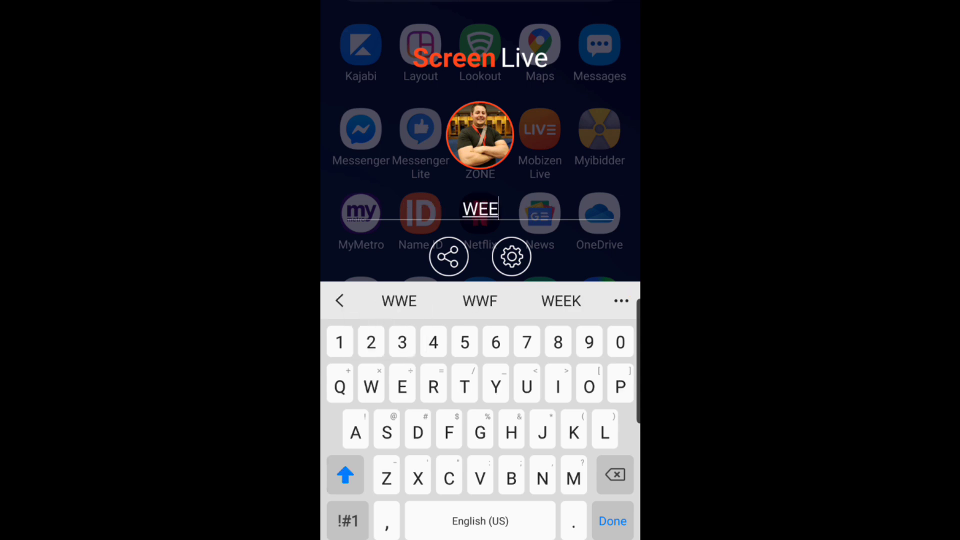
{"action": "left_click", "coordinate": [398, 301]}
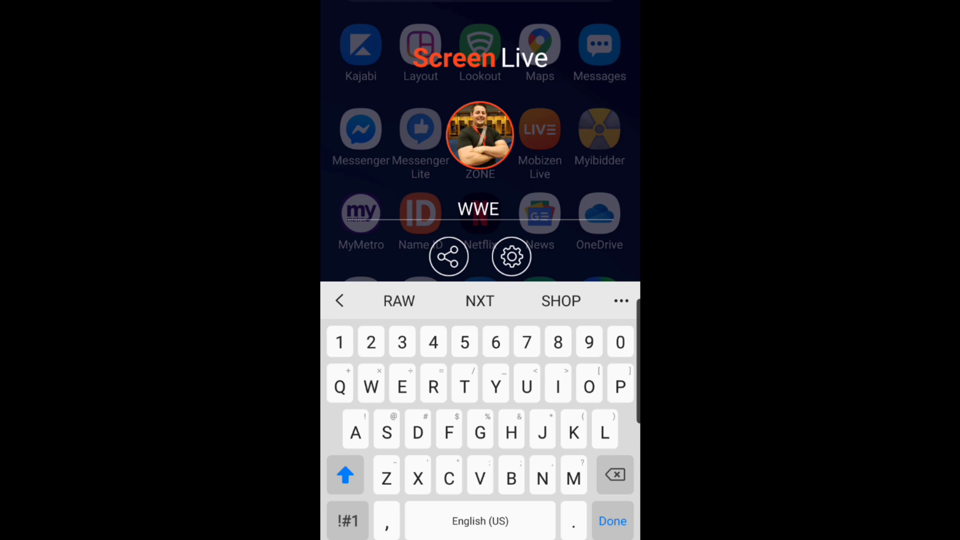
{"action": "type", "text": "CHAMPIONS 2020"}
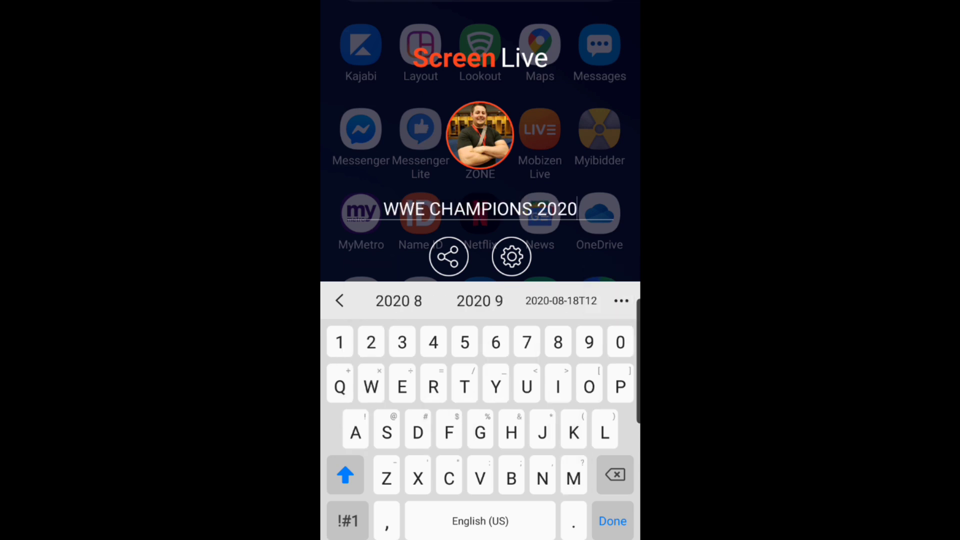
{"action": "type", "text": "MOBILE APP LIVE STREAM"}
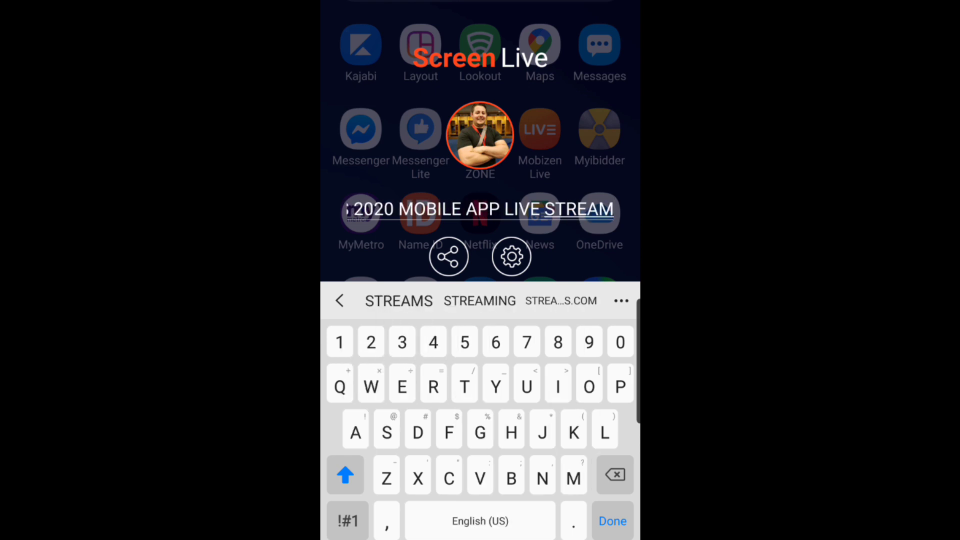
{"action": "left_click", "coordinate": [612, 521]}
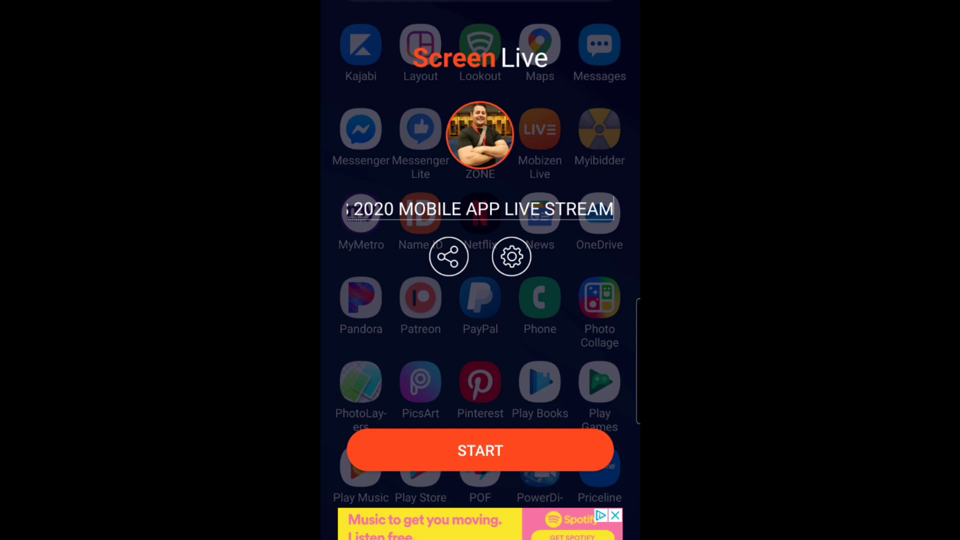
- Start the broadcast and accept the screen-capture warning so the stream goes live
{"action": "left_click", "coordinate": [480, 450]}
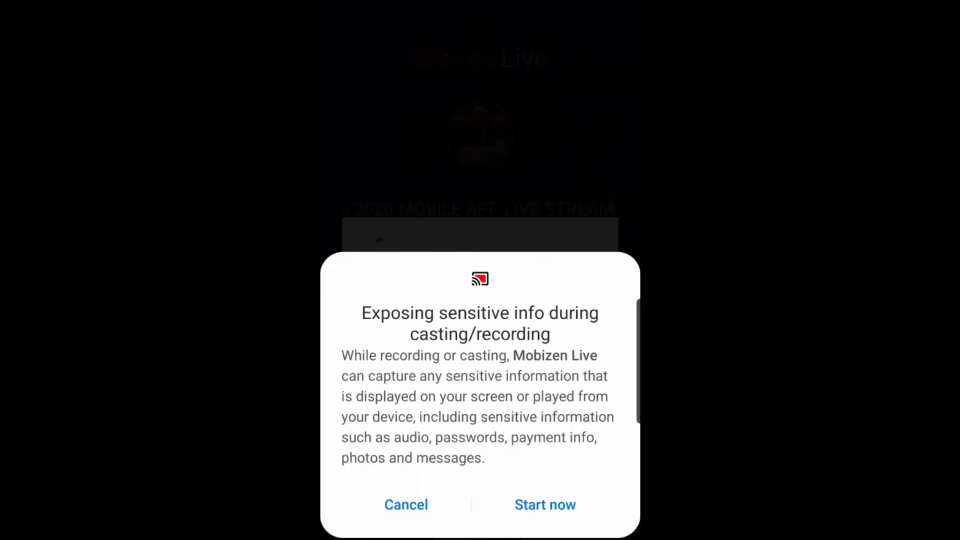
{"action": "left_click", "coordinate": [544, 504]}
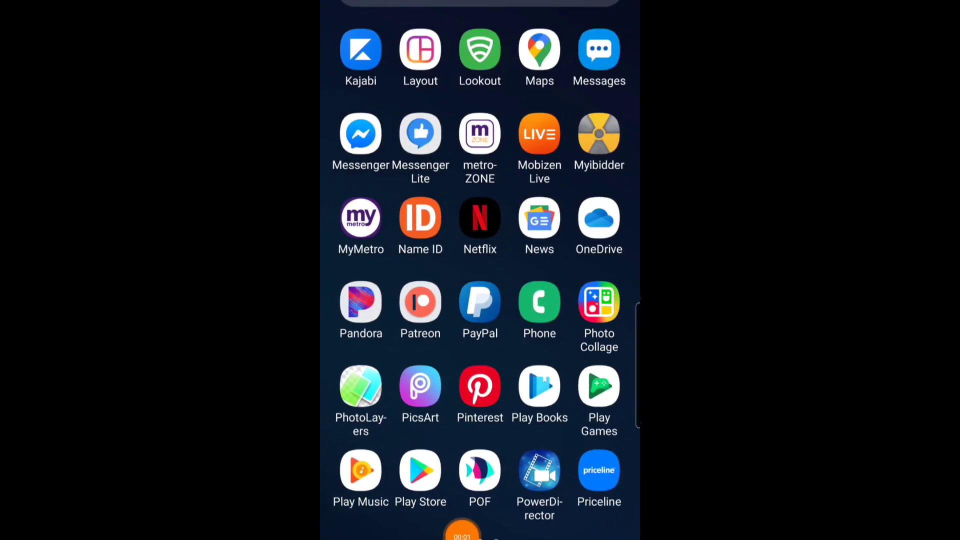
{"action": "scroll", "scroll_direction": "down", "scroll_amount": 3}
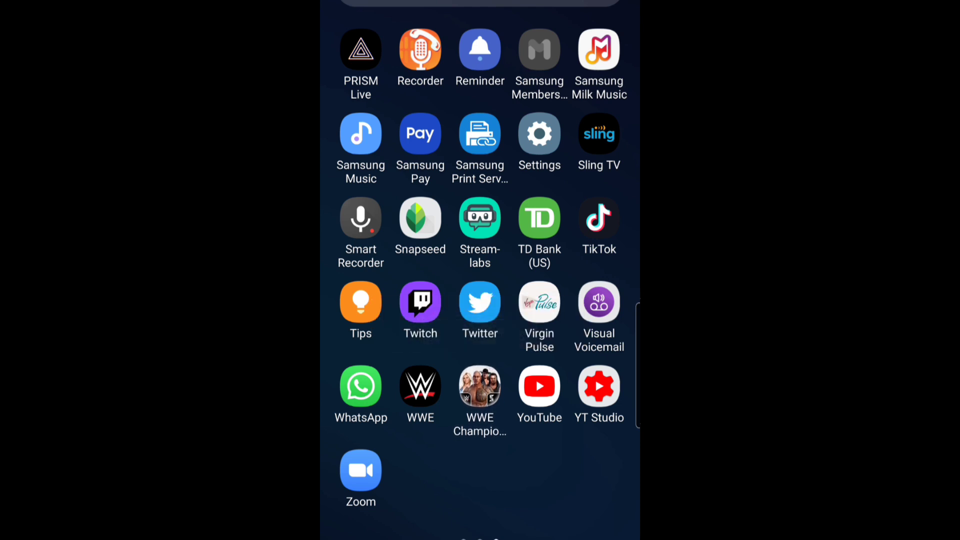
- Launch WWE Champions from the app drawer while the stream runs
{"action": "left_click", "coordinate": [538, 386]}
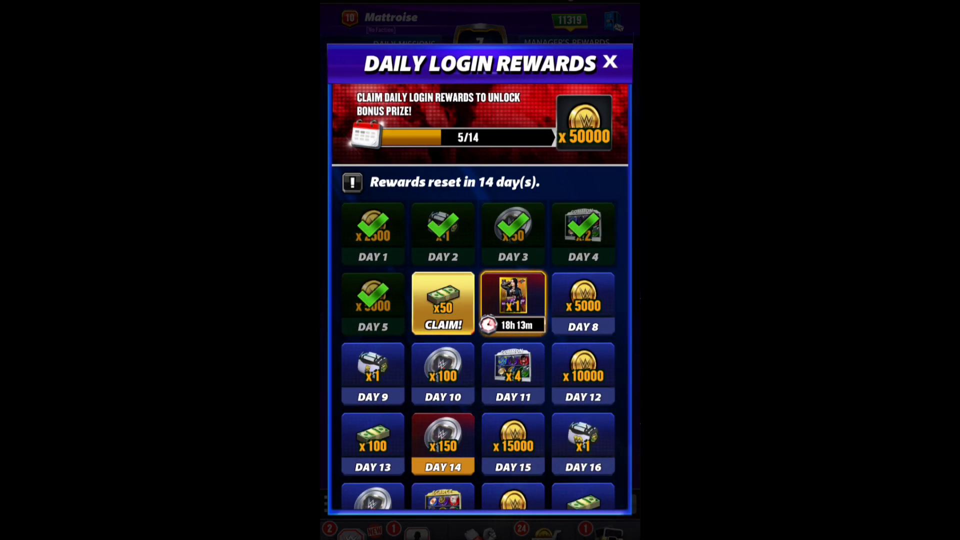
- Claim the Day 6 daily login reward, advancing progress to 6 of 14
{"action": "left_click", "coordinate": [442, 303]}
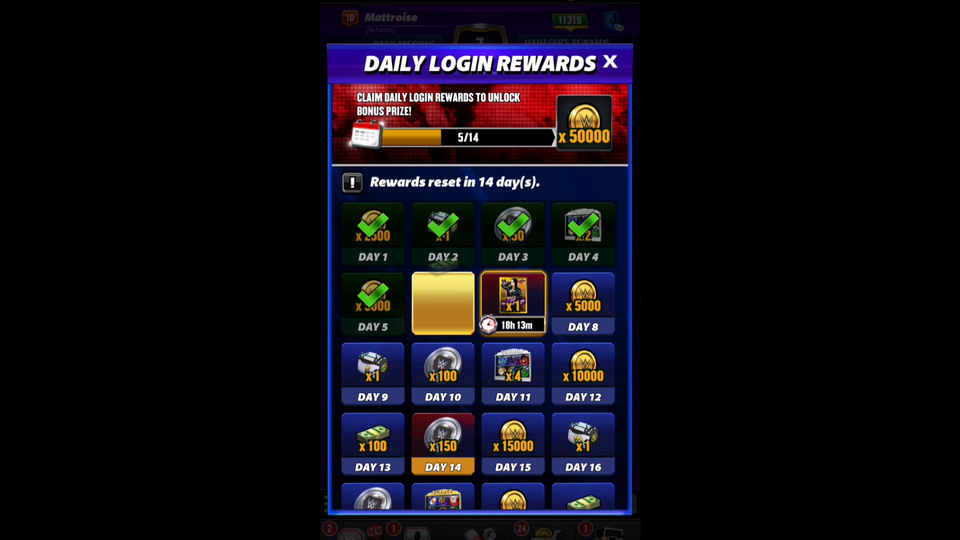
{"action": "left_click", "coordinate": [443, 301]}
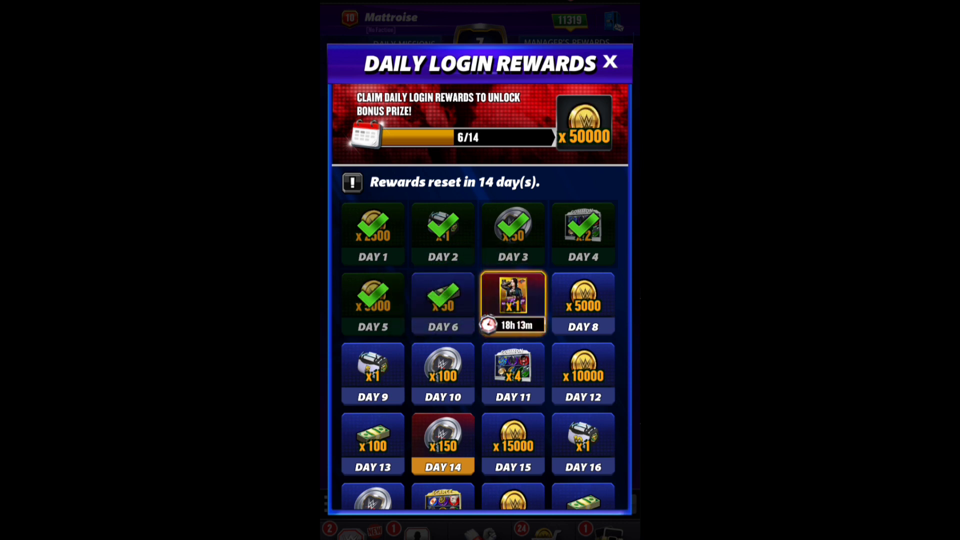